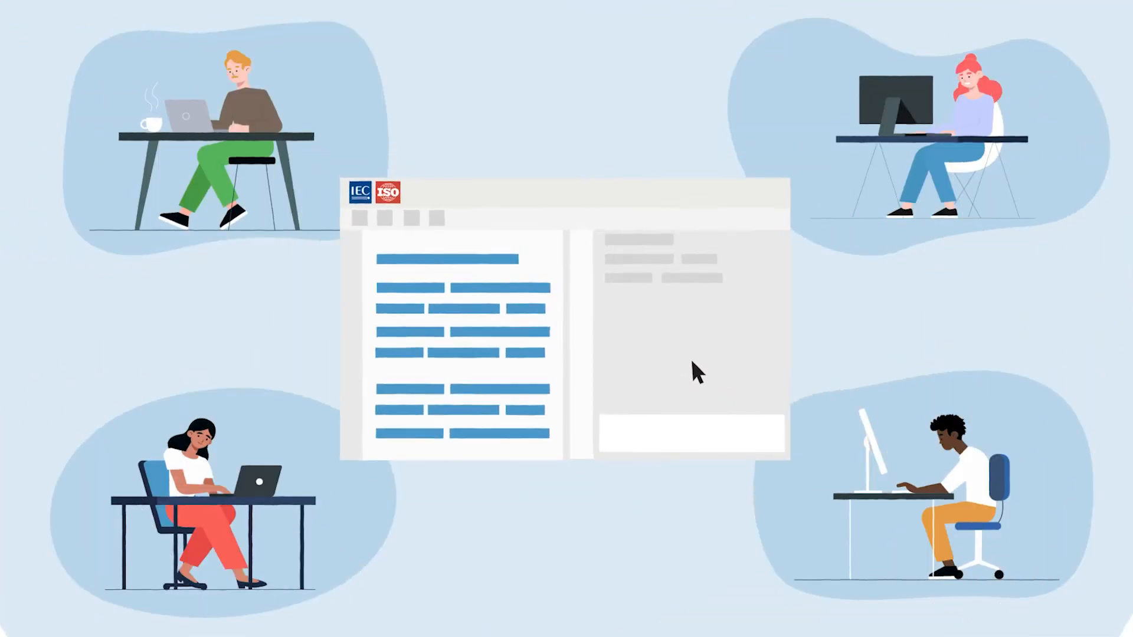
Step: Save an Editorial comment on the lower paragraph: 'Do we think this paragraph should be in the next'
{"action": "left_click", "coordinate": [454, 310]}
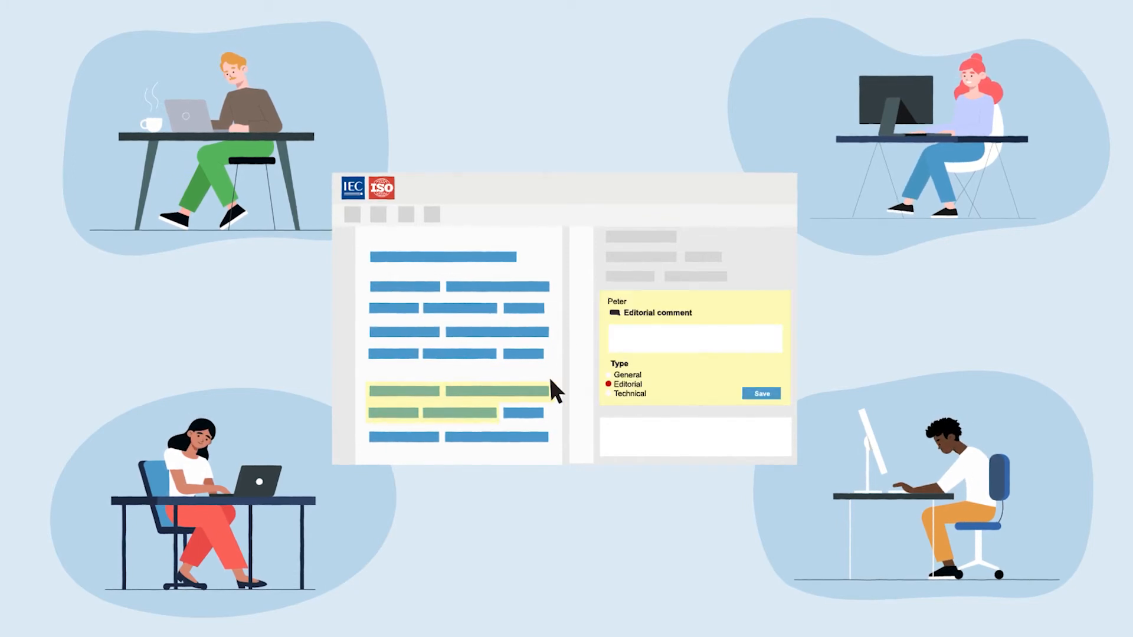
{"action": "type", "text": "Do we think this paragraph should be in the next"}
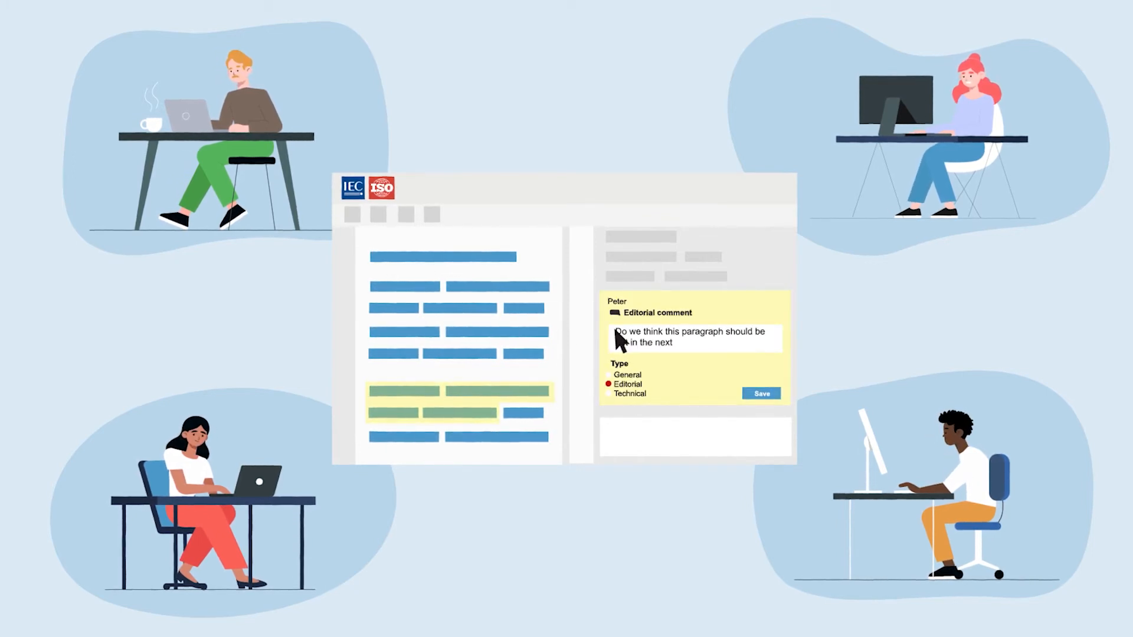
{"action": "left_click", "coordinate": [761, 393]}
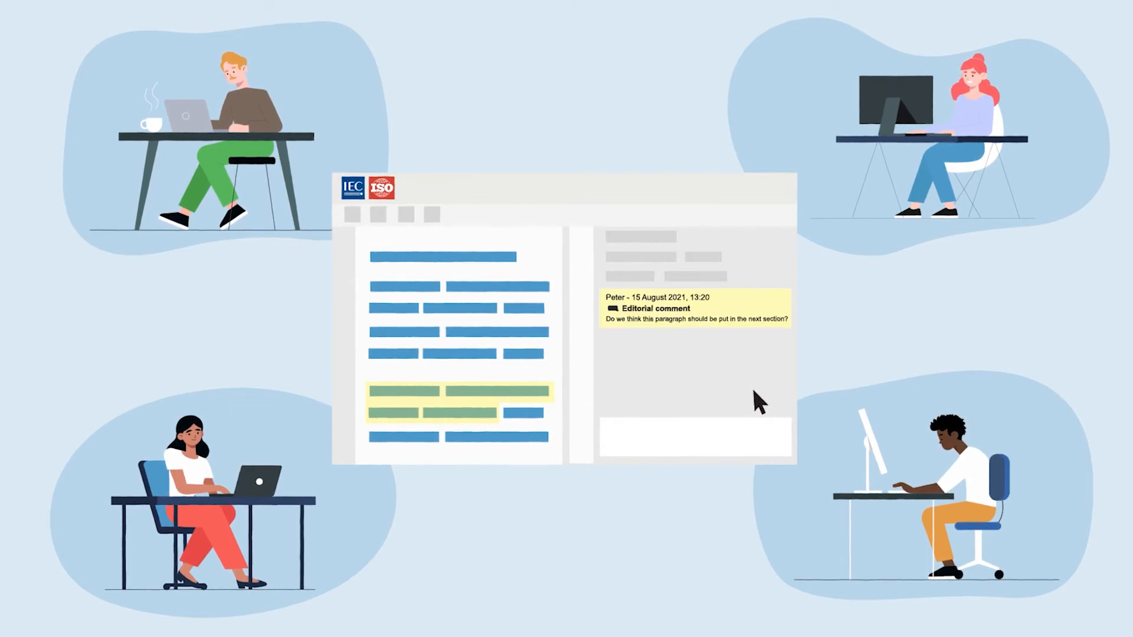